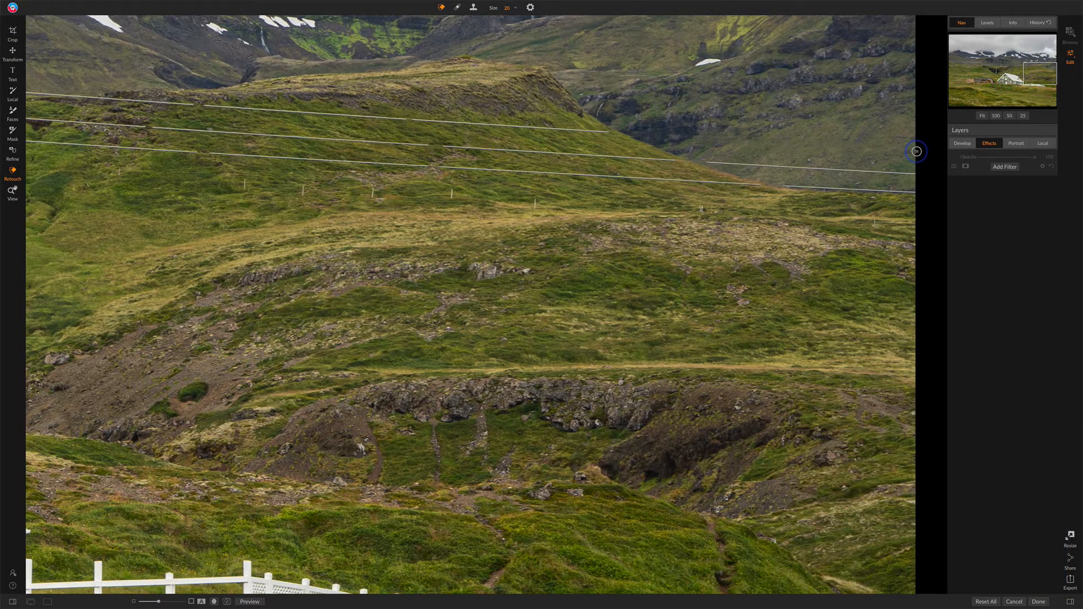
mouse_move(712, 158)
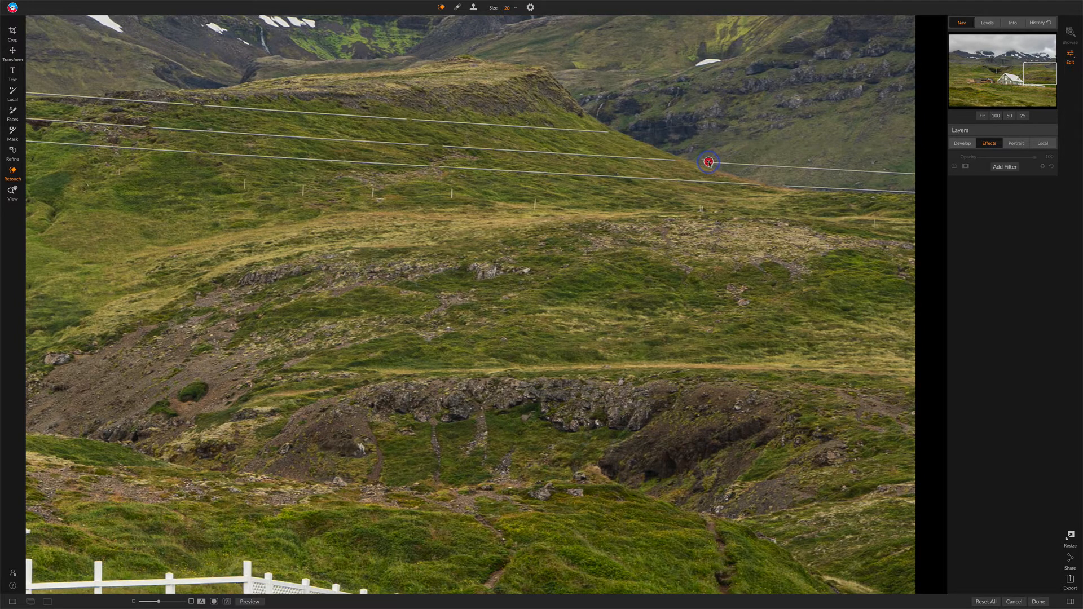
Mark the end point of the power line stretch so Perfect Eraser removes it.
click(708, 161)
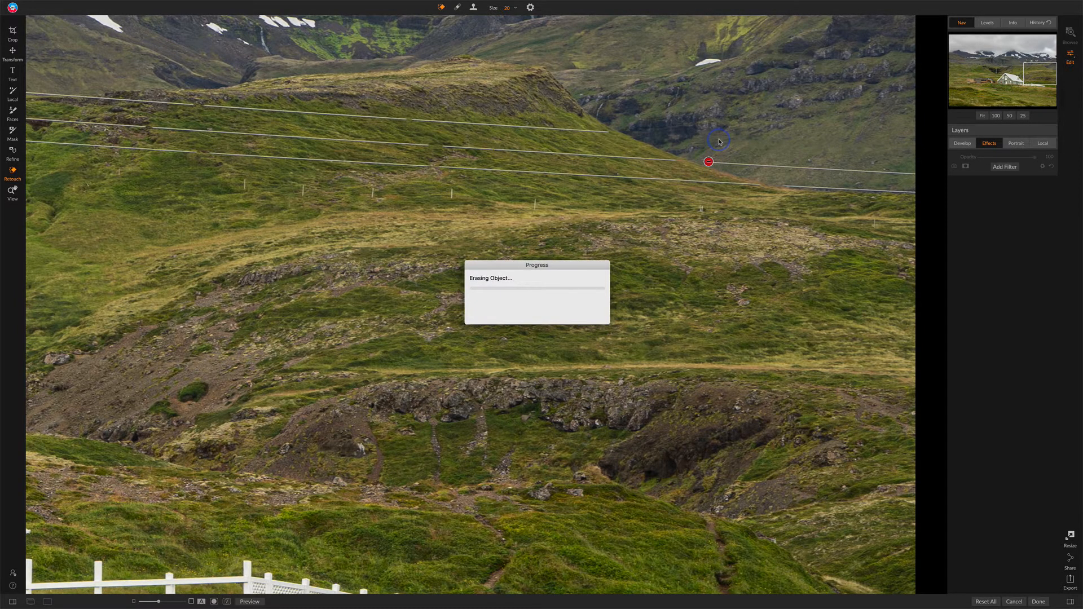